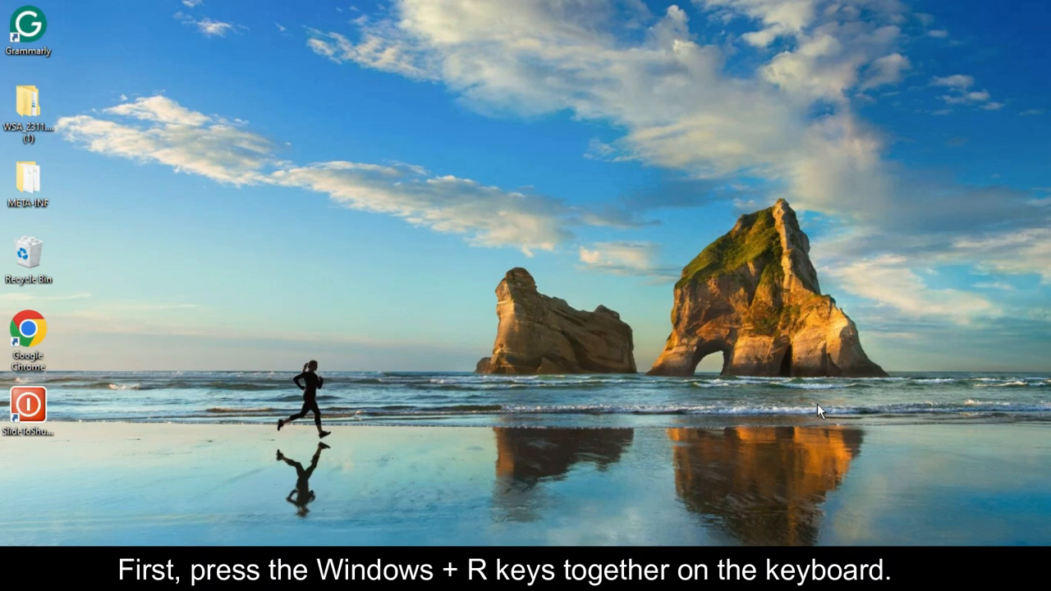
mouse_move(259, 440)
type("ser")
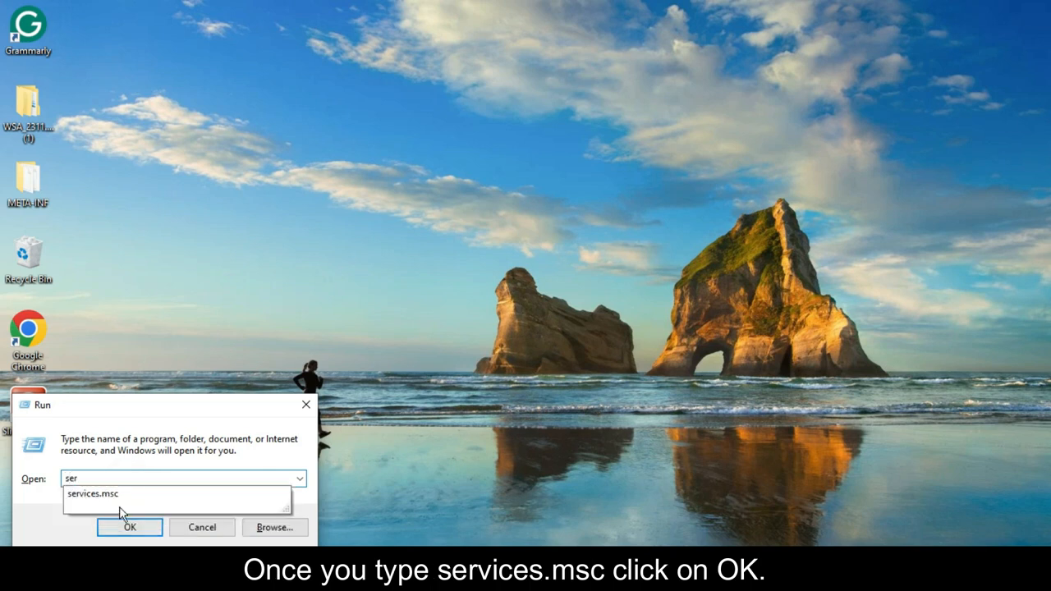
- Run services.msc to open the Windows Services console
left_click(128, 527)
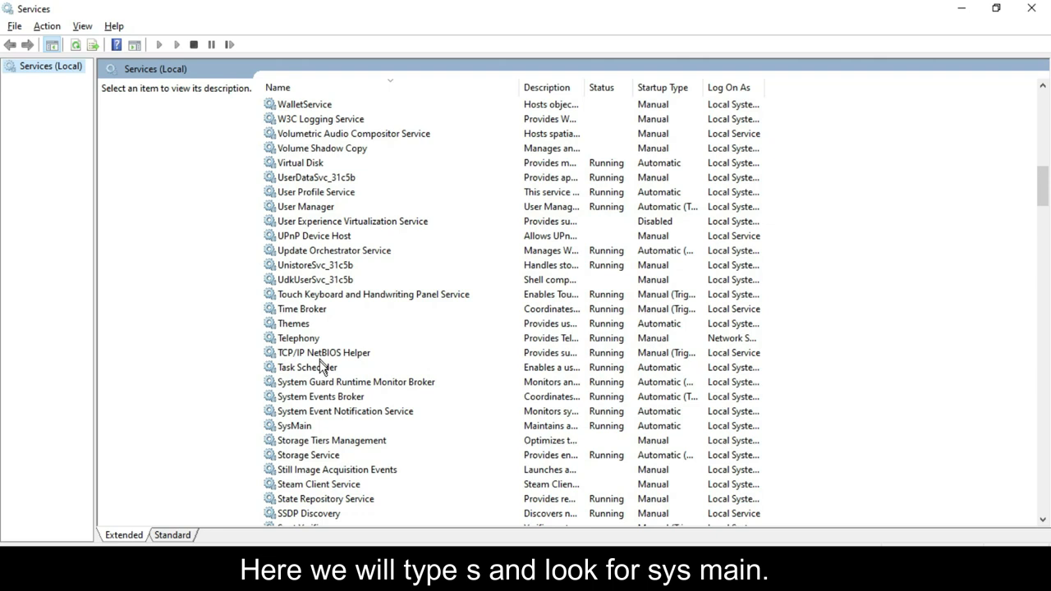
- Set SysMain's startup type to Disabled and stop the service
left_click(344, 236)
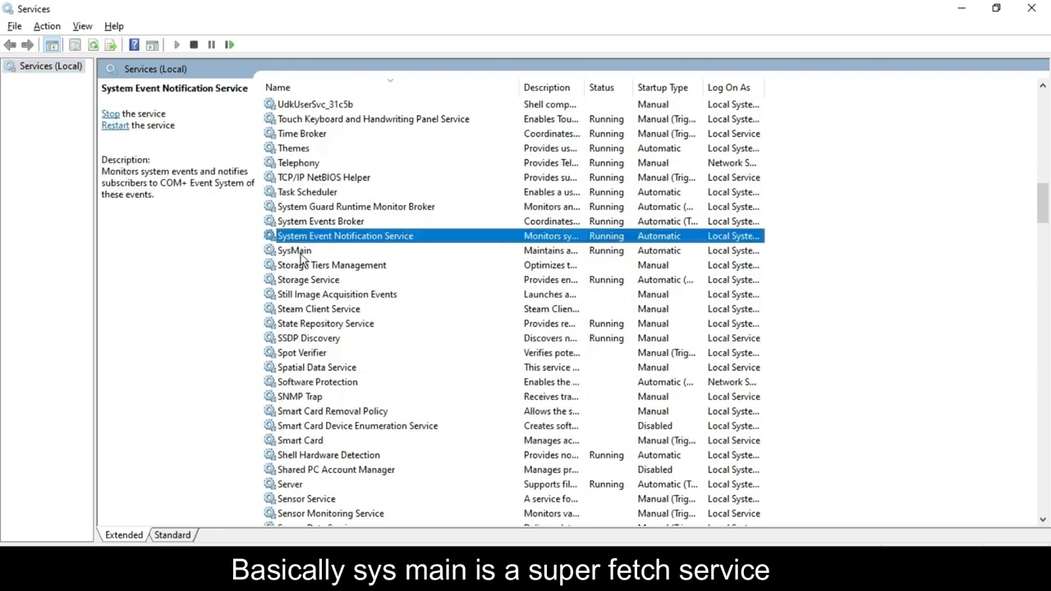
right_click(293, 251)
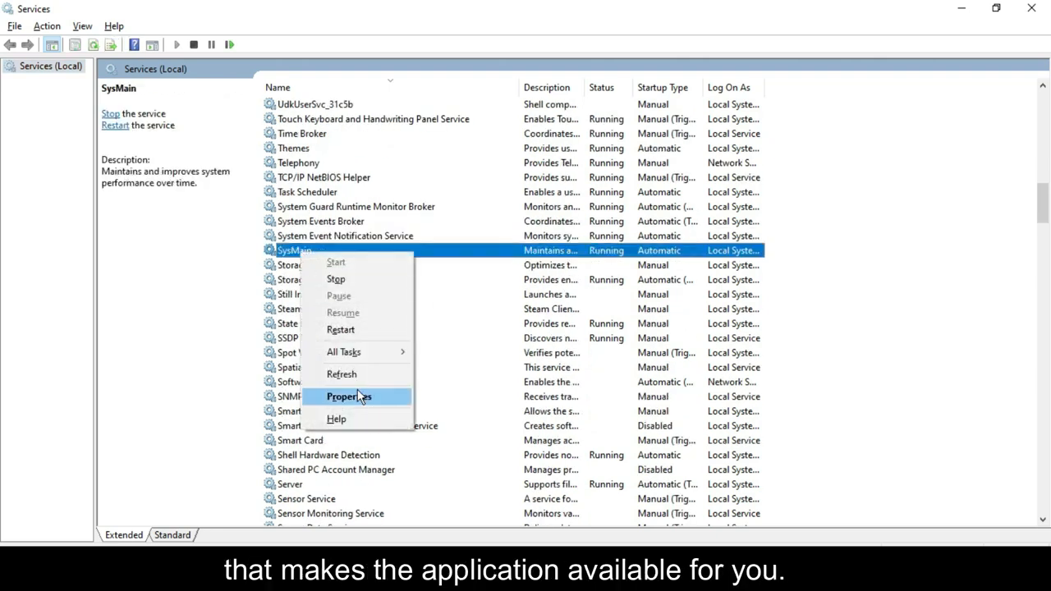
left_click(348, 397)
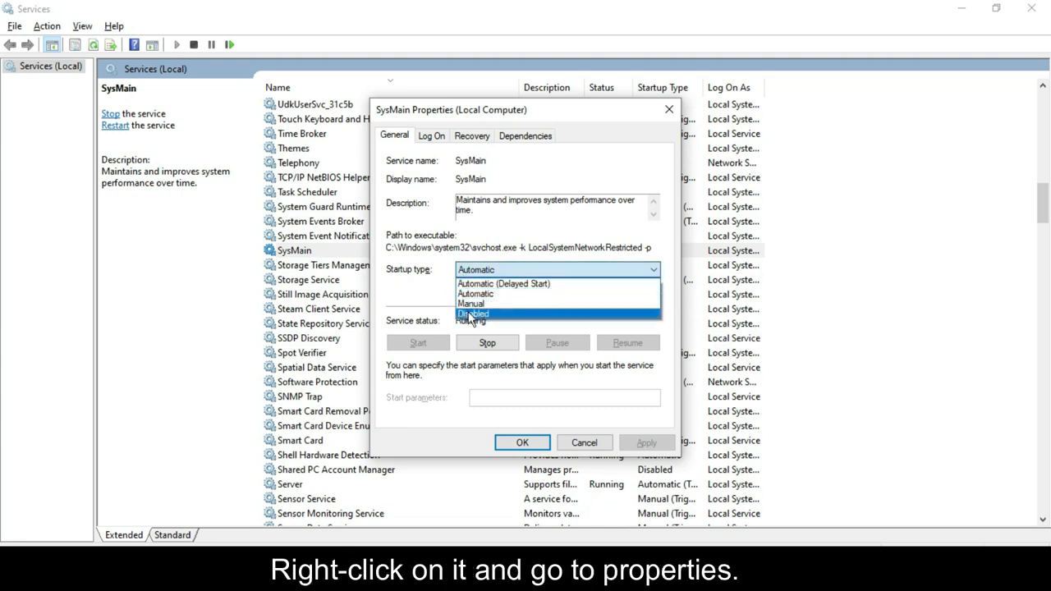
left_click(474, 314)
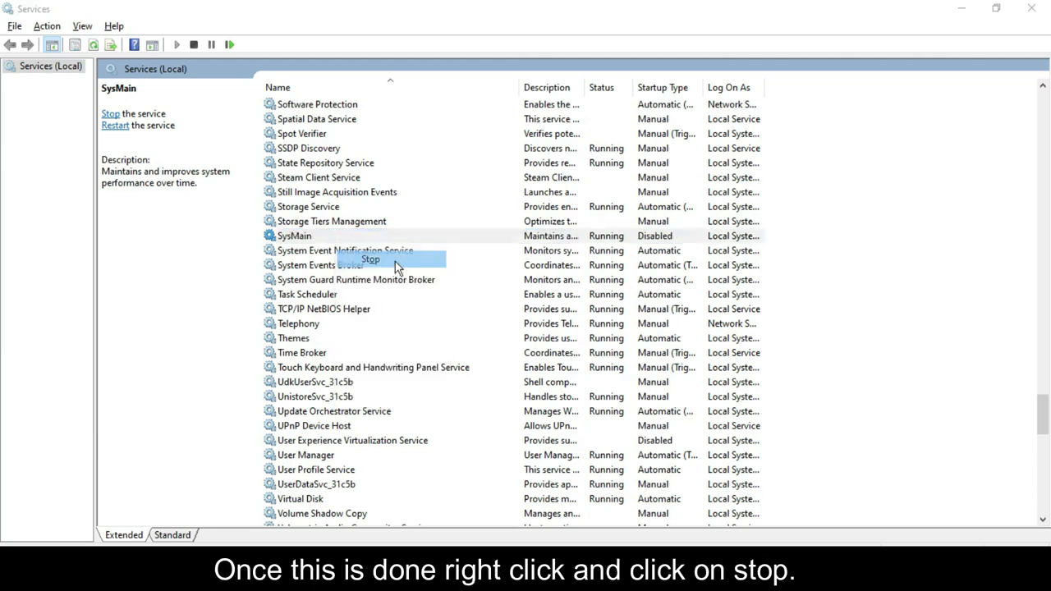
left_click(370, 259)
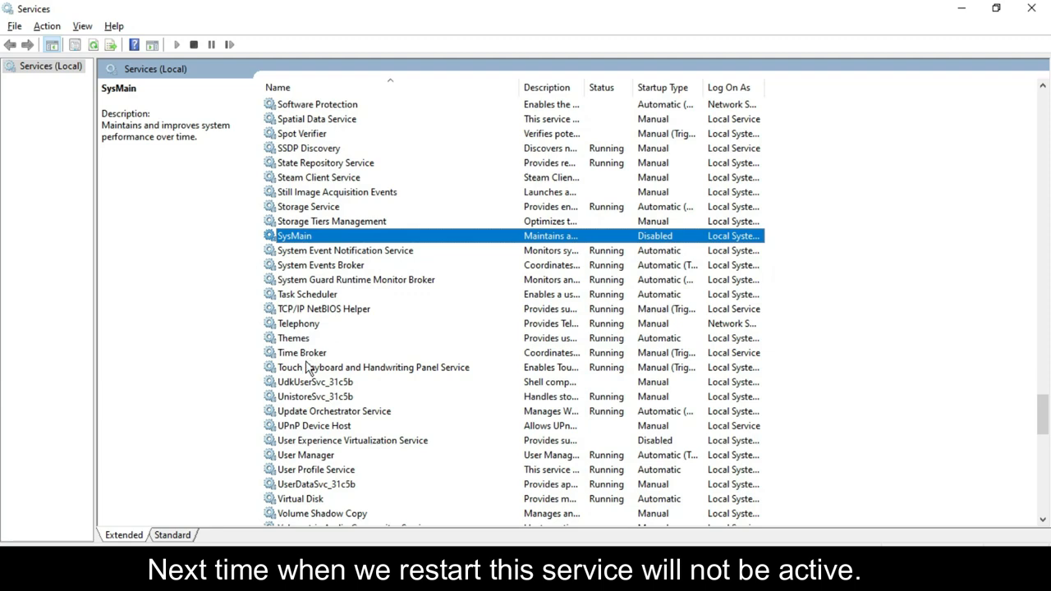
- Set Chrome Remote Desktop Service startup to Disabled, apply, and stop it
scroll("up", 3)
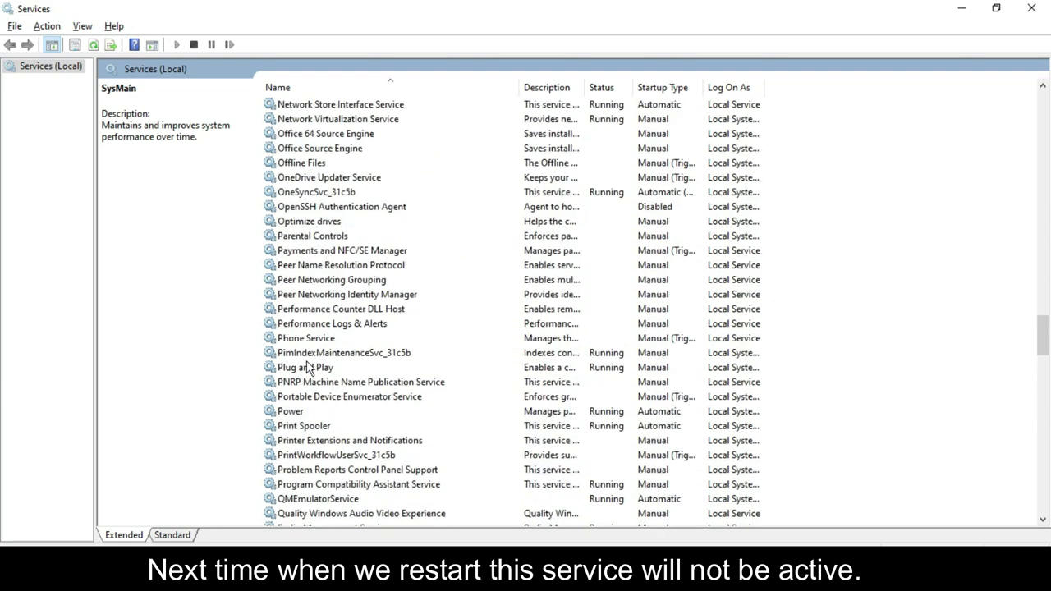
scroll("up", 3)
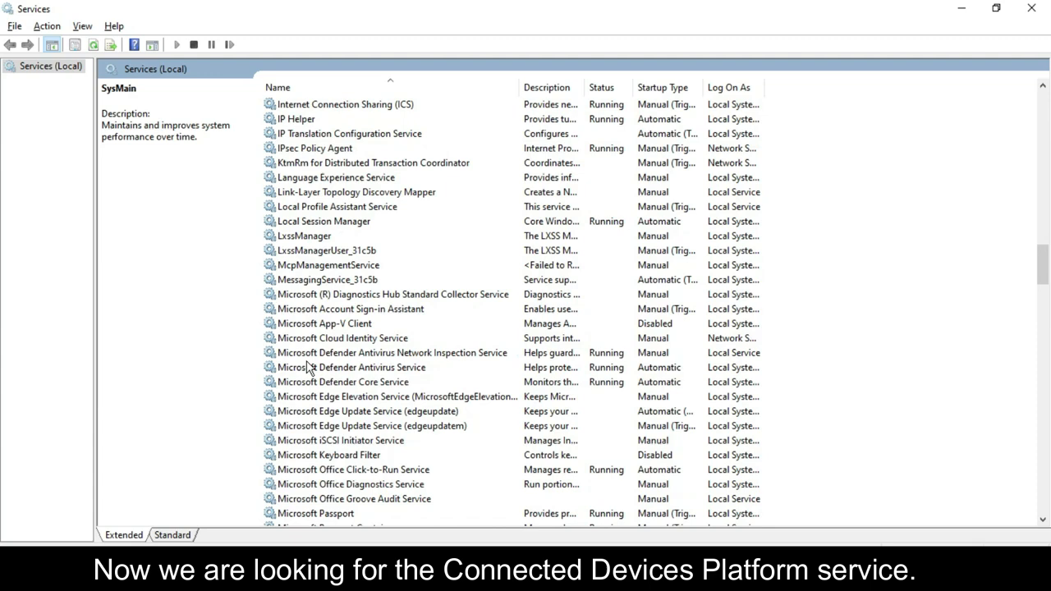
scroll("up", 3)
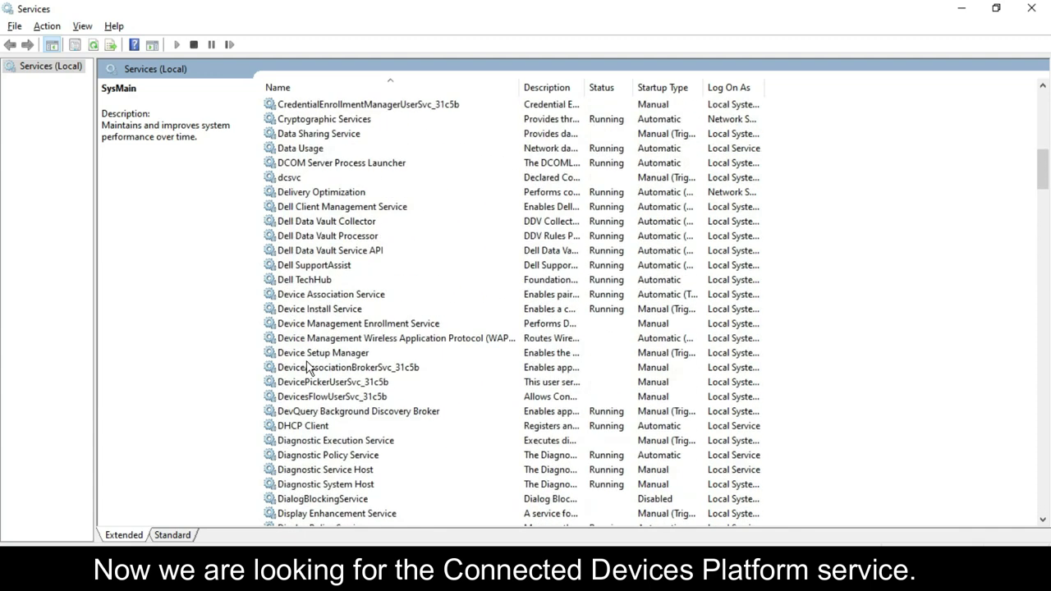
scroll("up", 3)
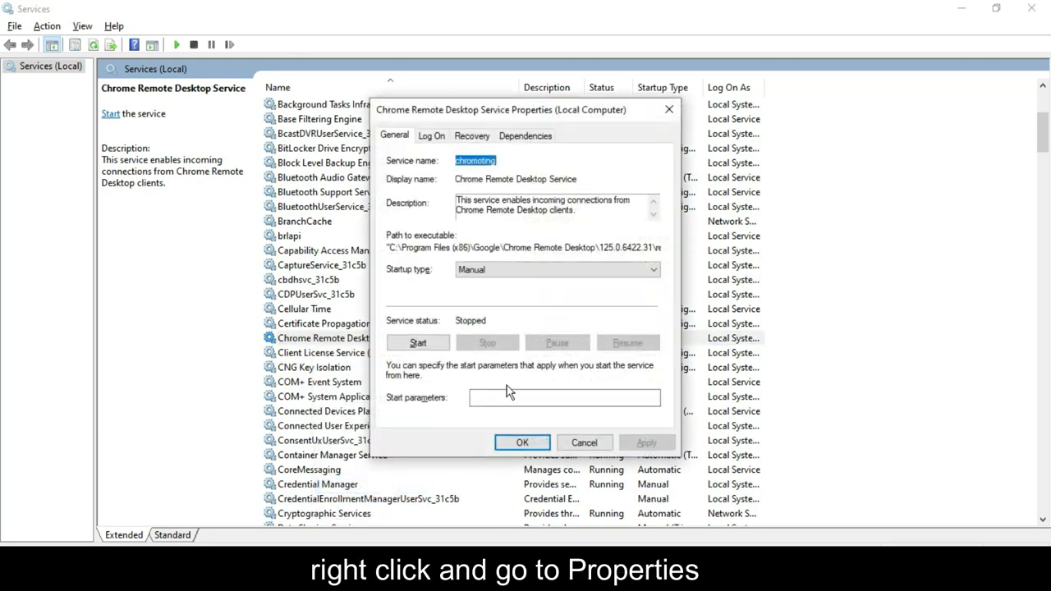
left_click(557, 270)
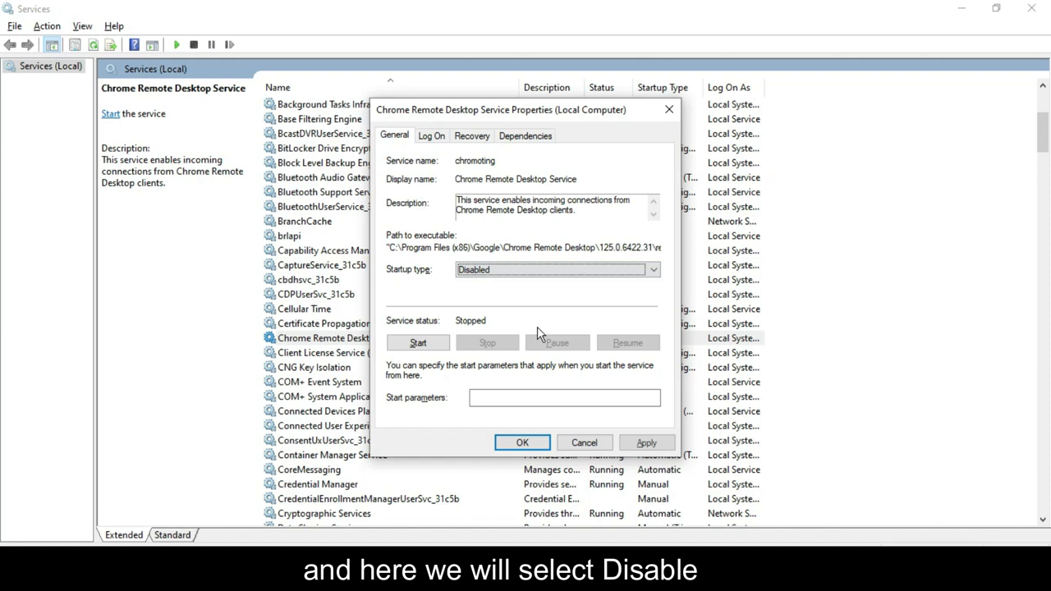
left_click(648, 442)
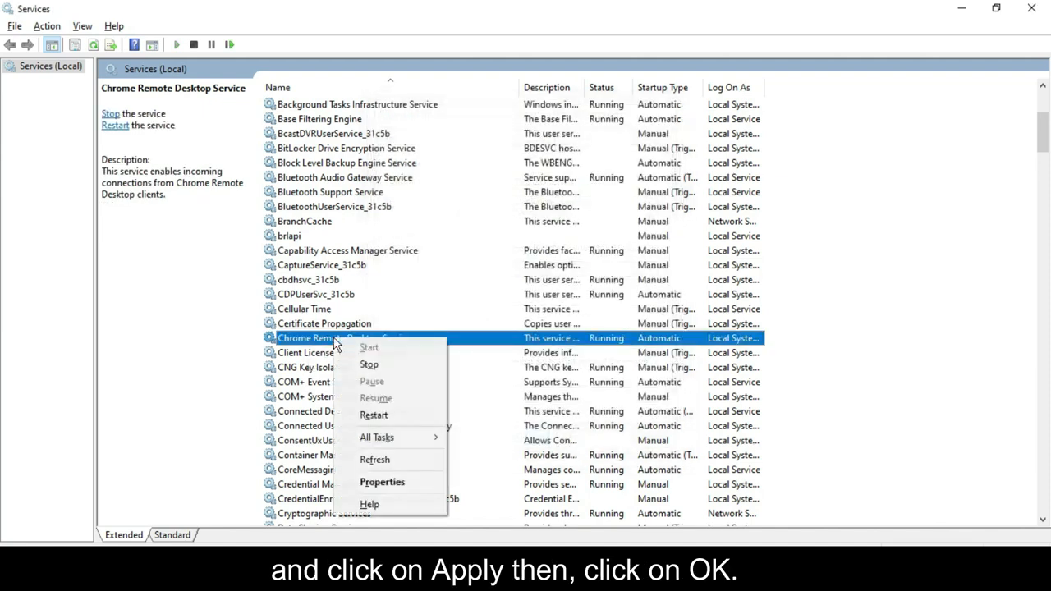
mouse_move(370, 364)
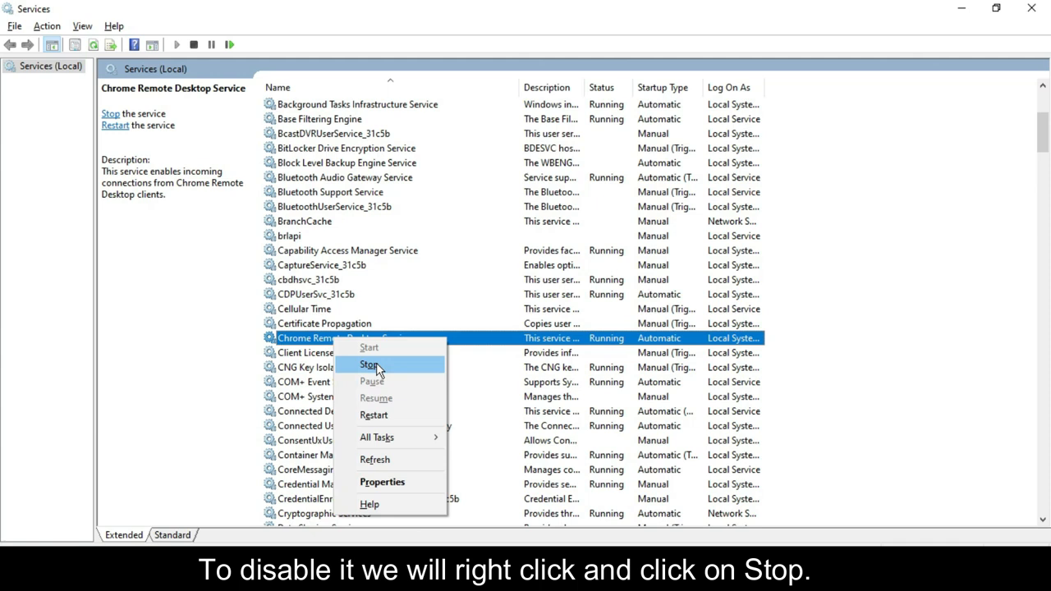
left_click(370, 365)
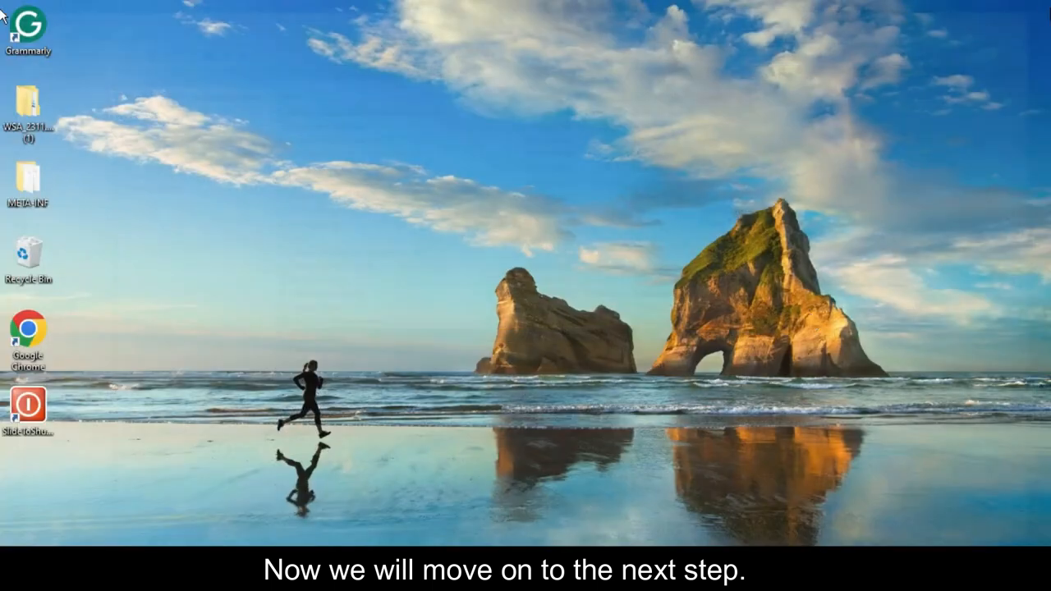
mouse_move(415, 353)
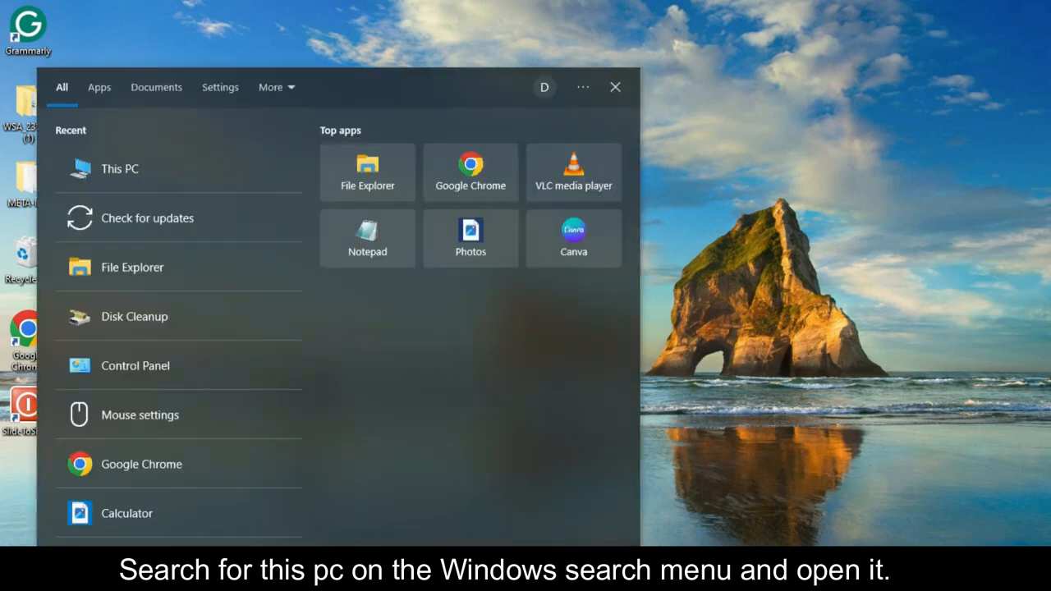
- Search 'this pc' and open This PC maximized in File Explorer
type("this pc")
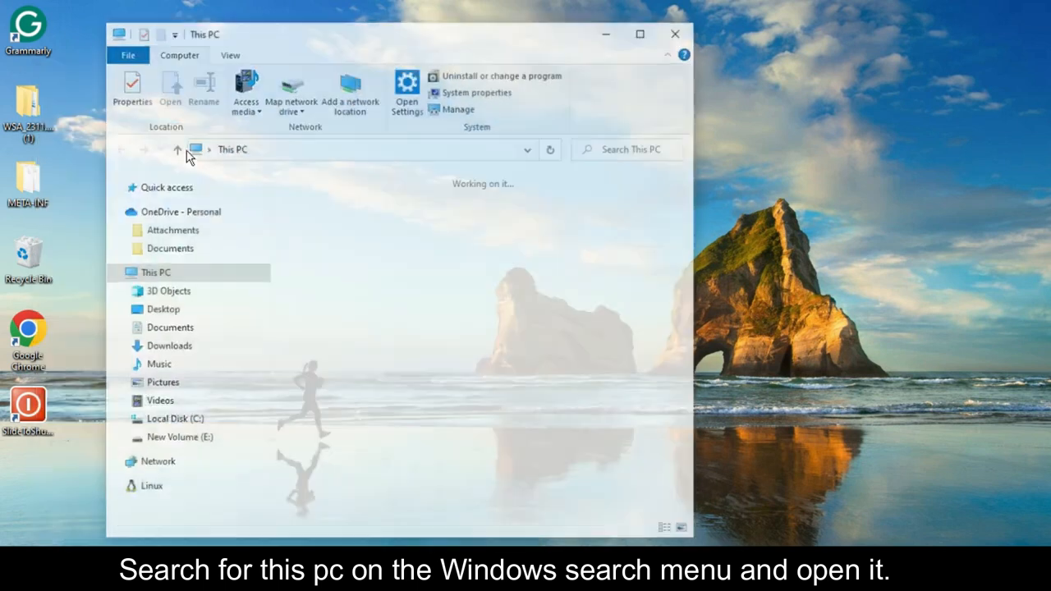
left_click(378, 404)
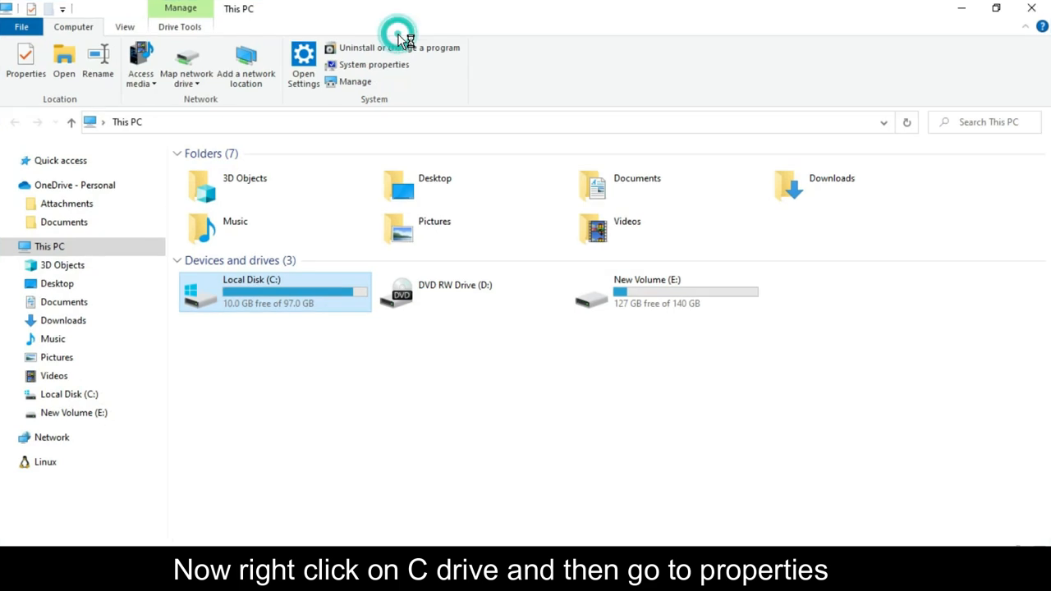
right_click(275, 291)
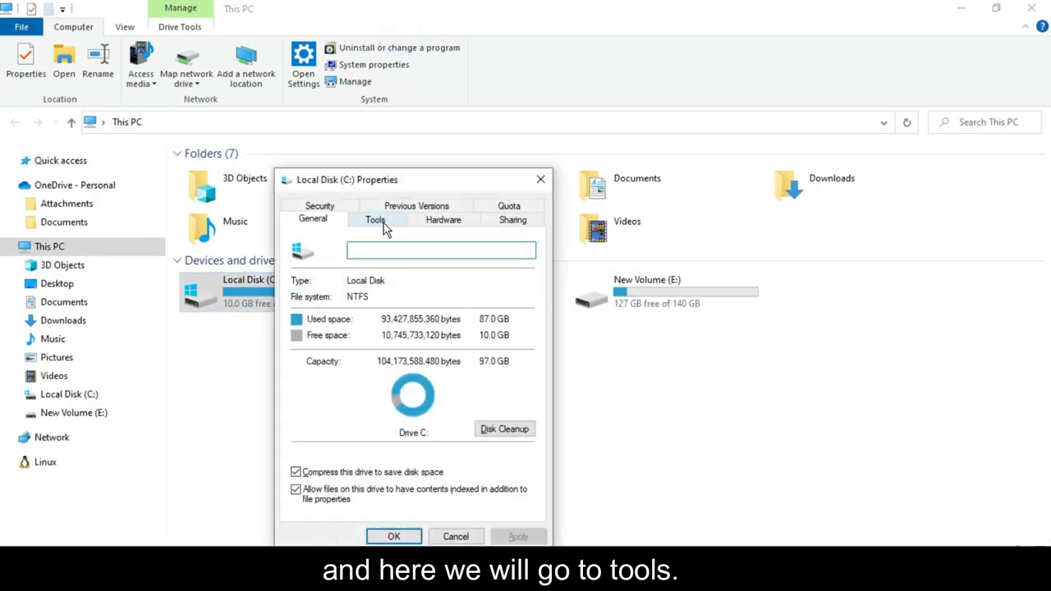
- From Local Disk (C:) Properties Tools tab, open Optimize Drives
left_click(375, 218)
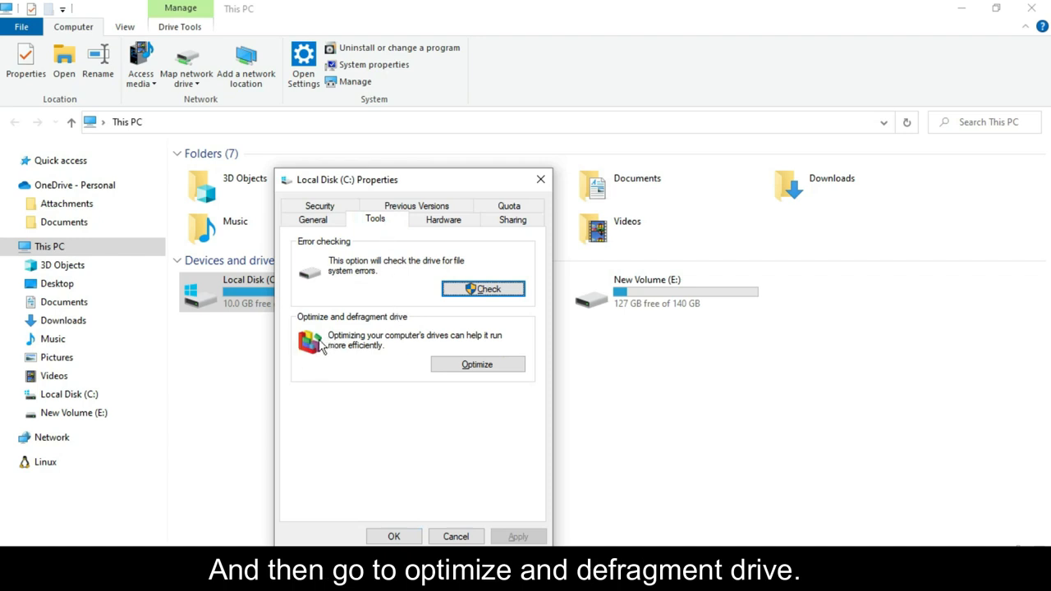
left_click(477, 364)
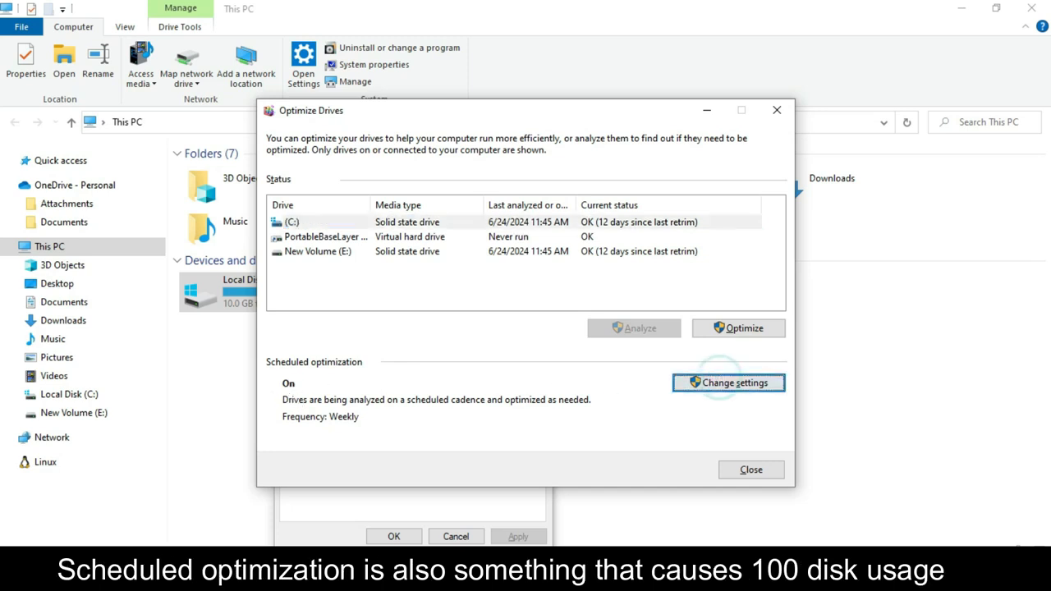
- Uncheck 'Run on a schedule' in optimization settings, confirm, and close Optimize Drives
left_click(728, 382)
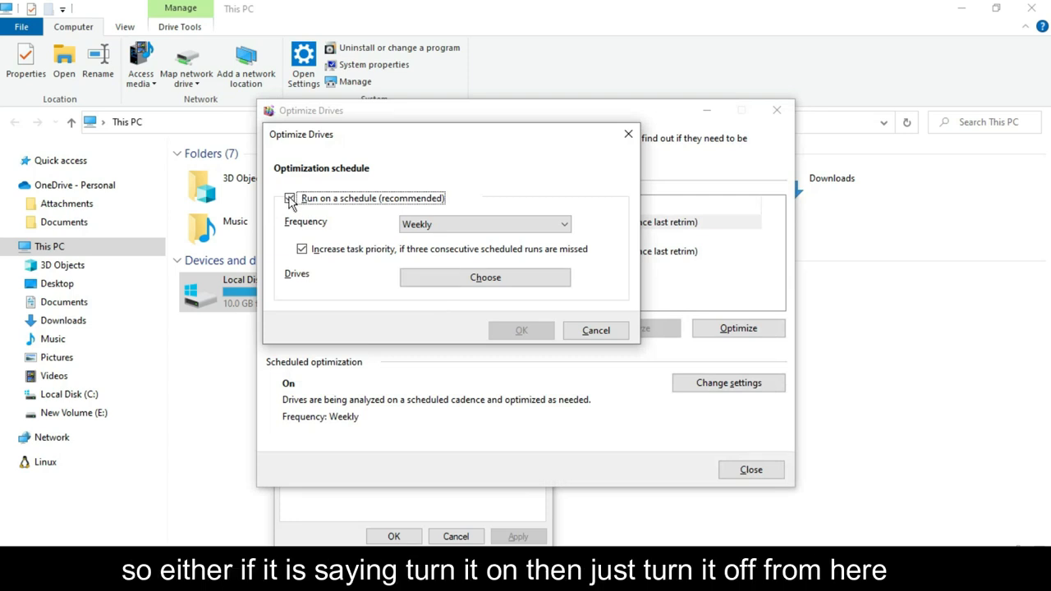
left_click(289, 198)
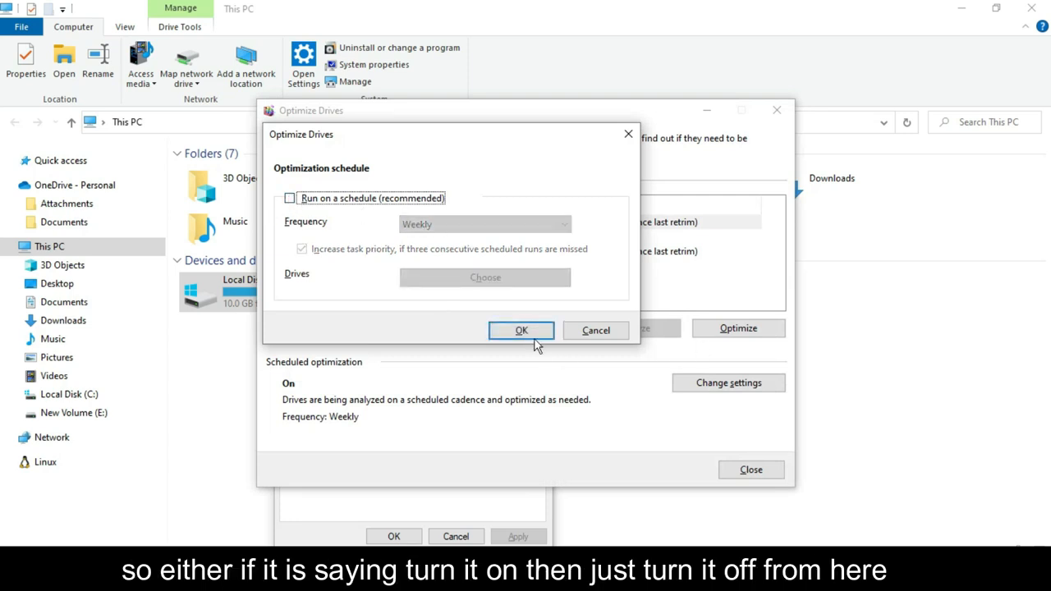
left_click(521, 329)
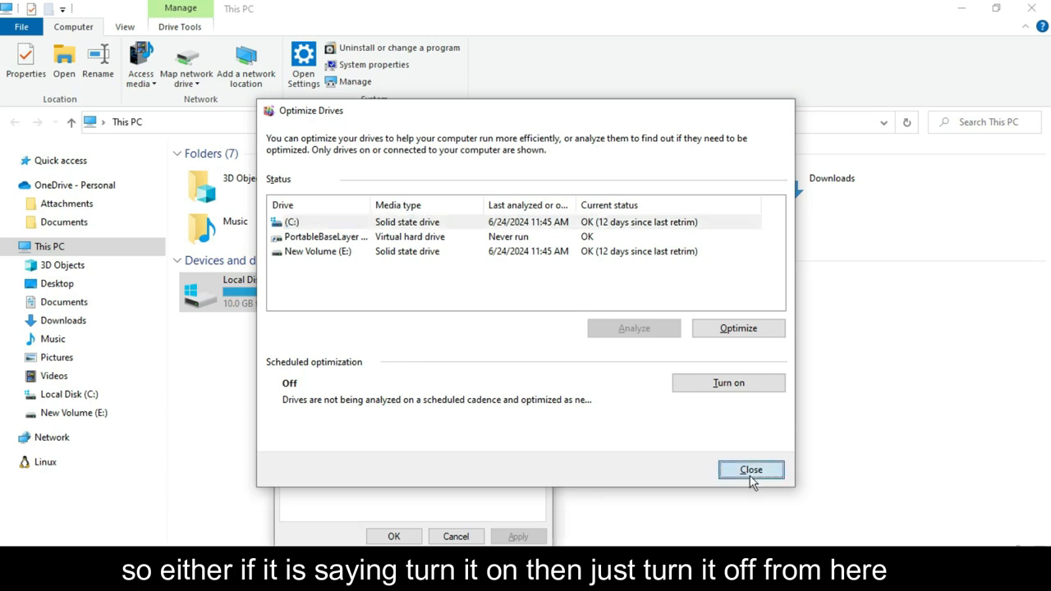
left_click(750, 469)
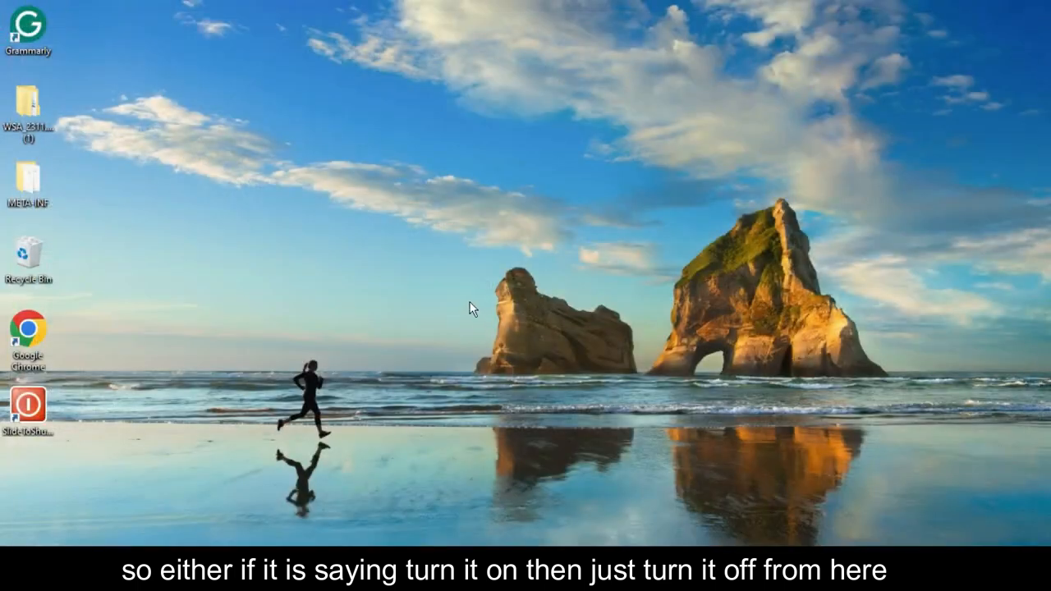
mouse_move(311, 265)
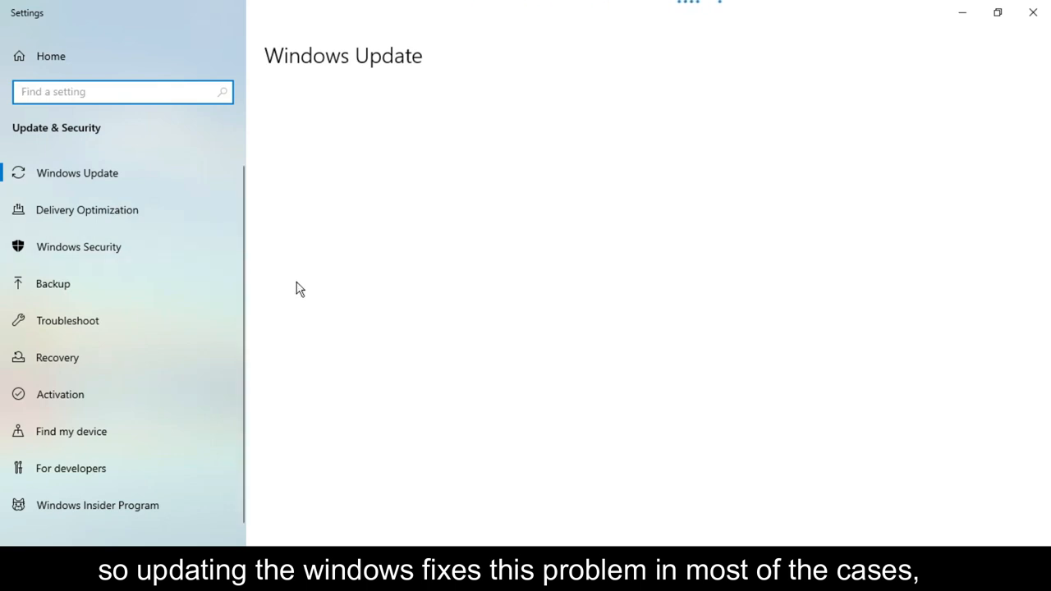
mouse_move(288, 296)
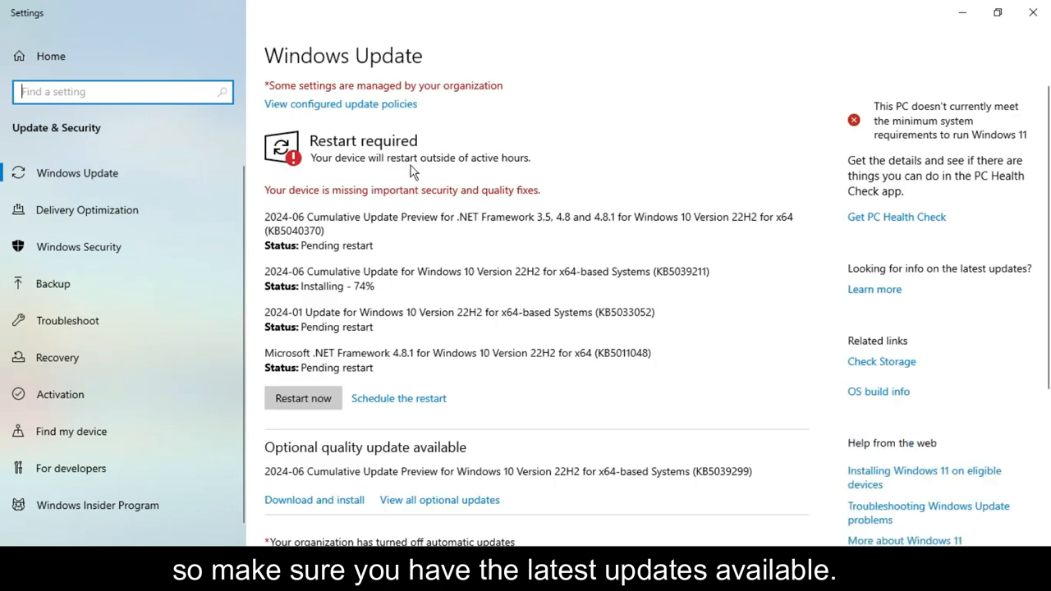
mouse_move(326, 230)
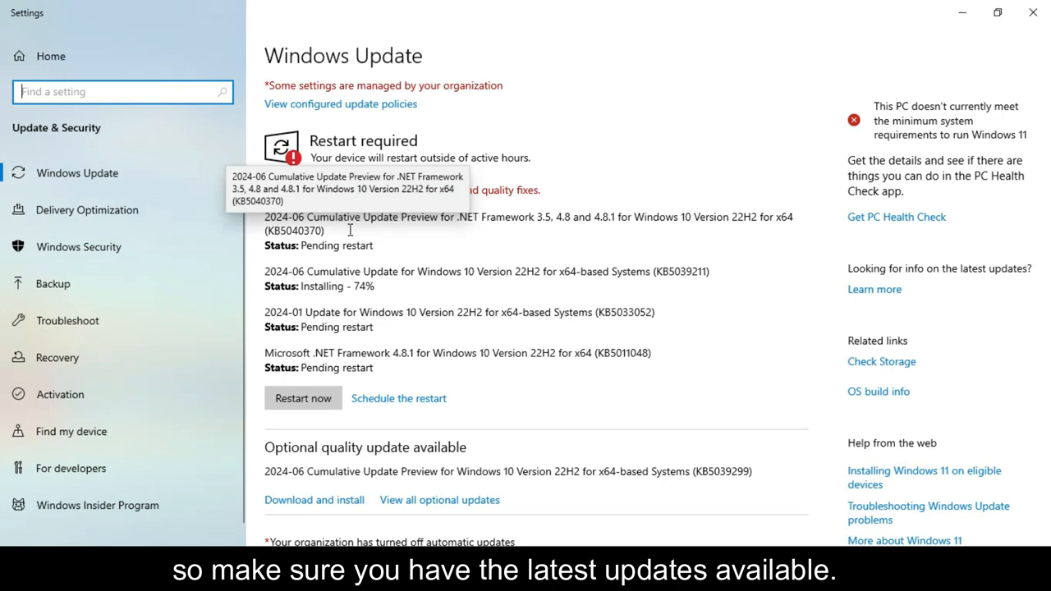
mouse_move(534, 267)
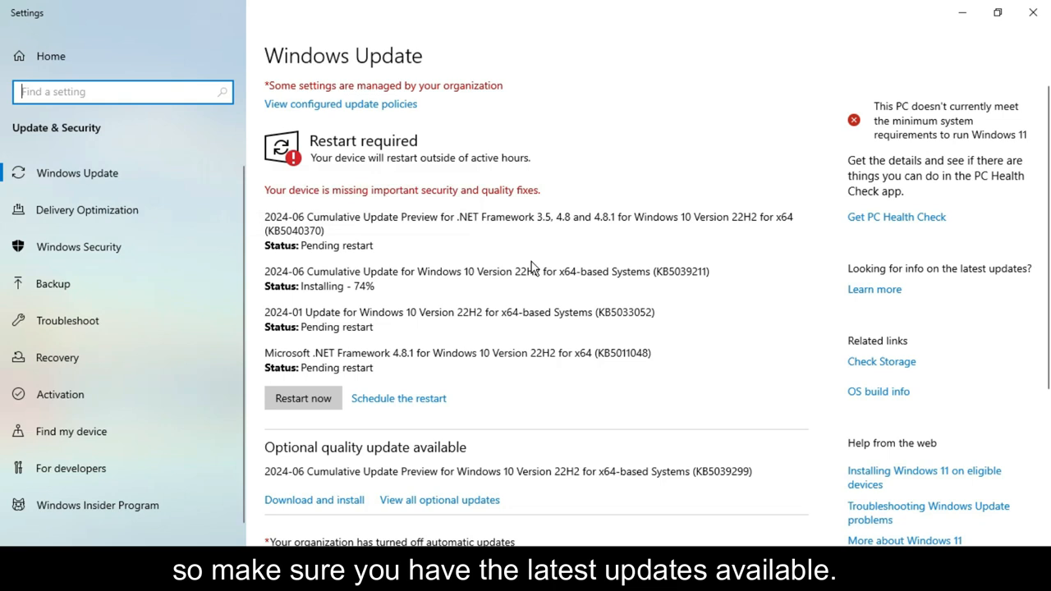